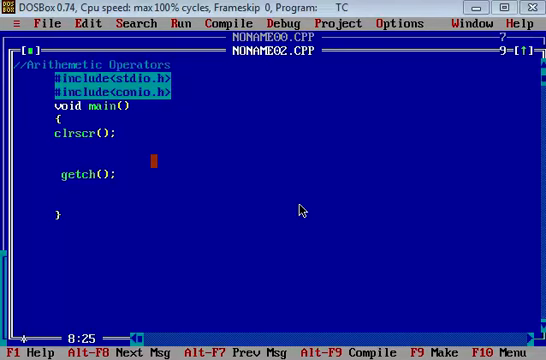
mouse_move(232, 157)
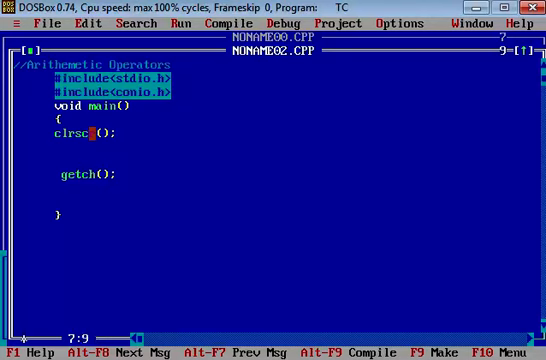
Declare int variables a=10 and b=100 inside main.
type("int")
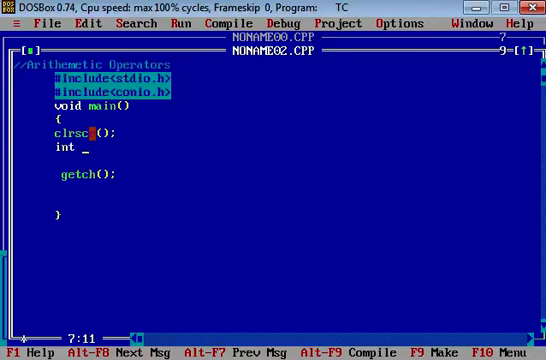
type("a,")
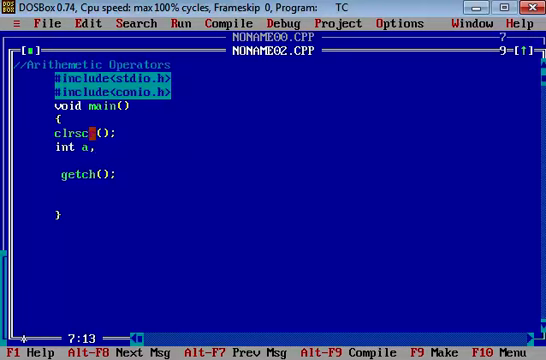
type("=10")
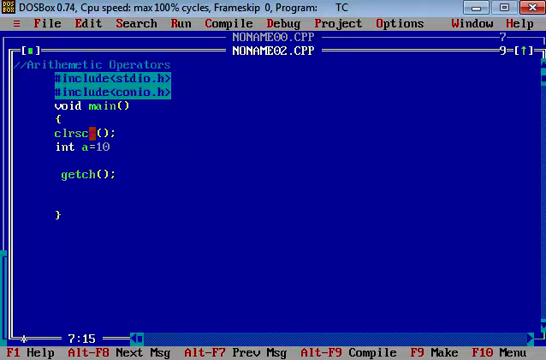
type(",b=")
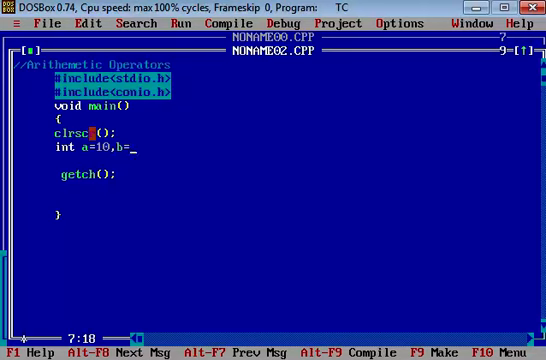
type("100;")
type("float")
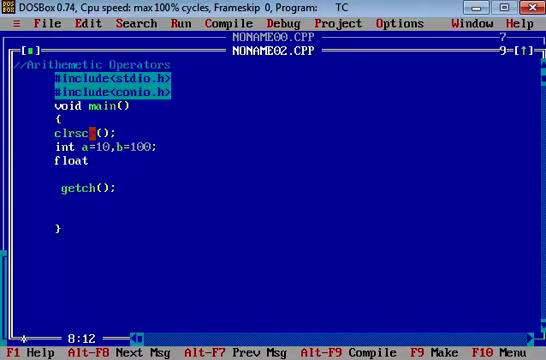
Declare float variables c=10.5 and d=100.5.
type("c=")
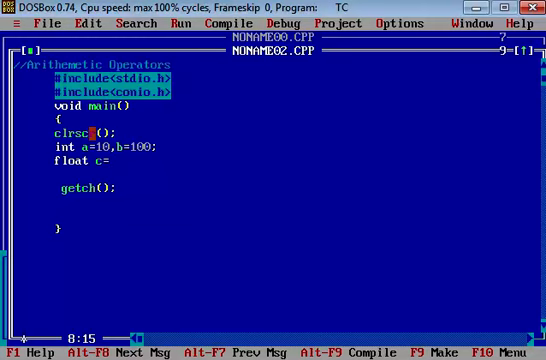
type("10.5")
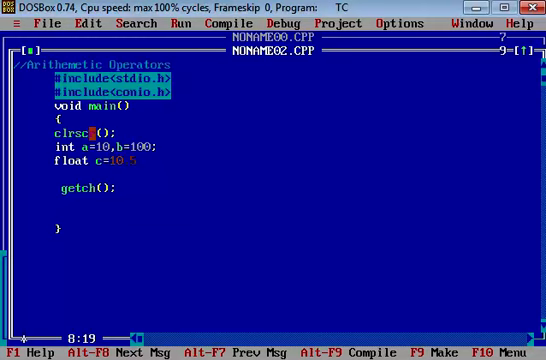
type(",d=")
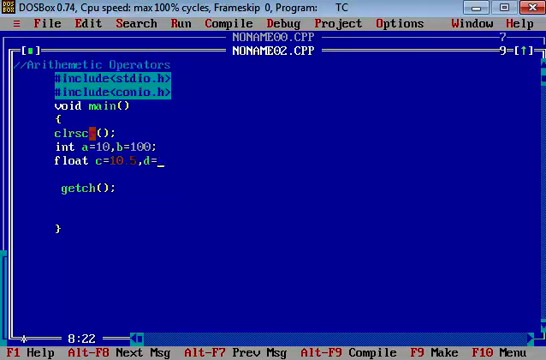
type("100.5;")
type("int add=")
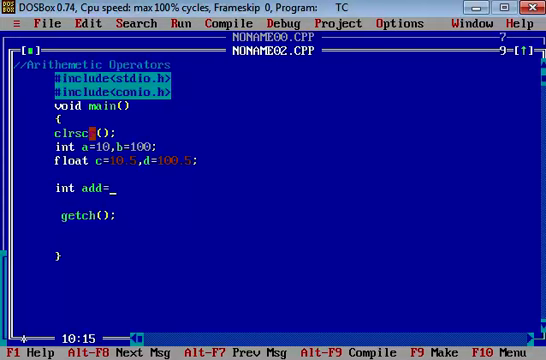
Complete the int add=a+b, sub=a-b and mul=a*b declarations.
type("a+b;")
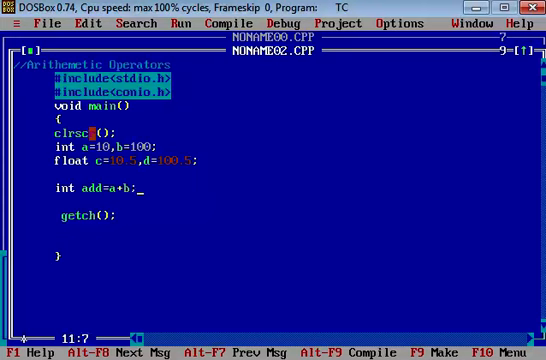
type("int")
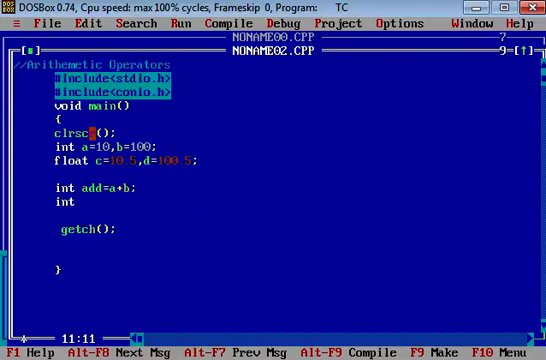
type("sub=a")
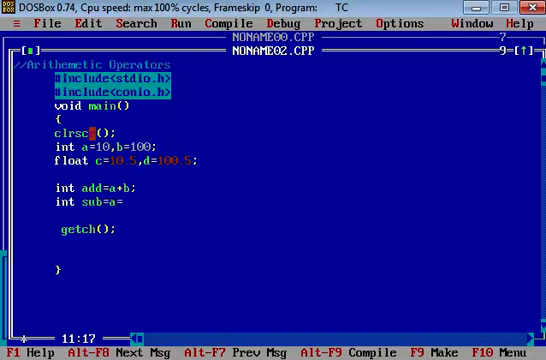
type("-b;")
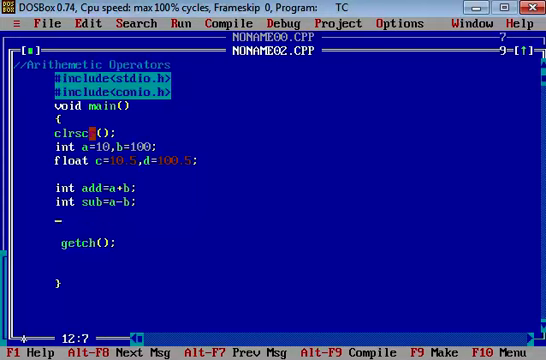
type("int mul=")
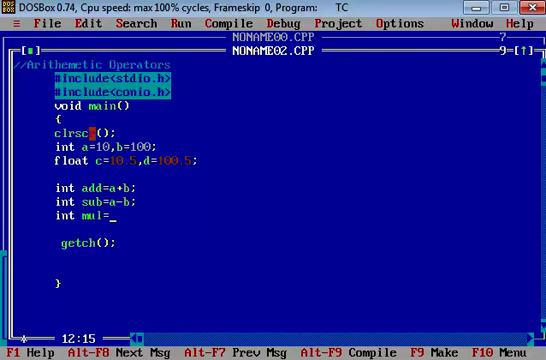
type("a*")
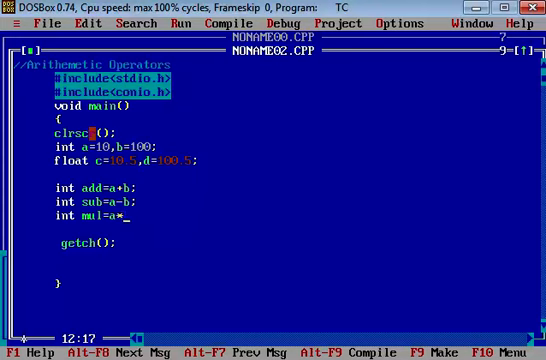
type("b;")
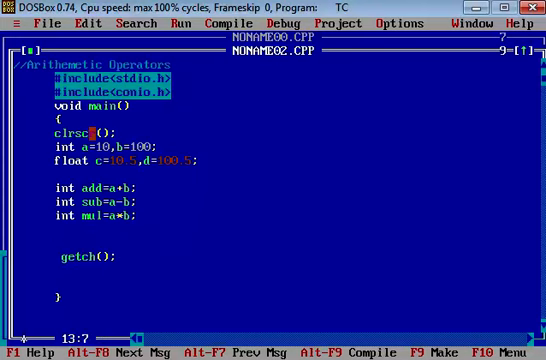
Add the declarations float div=c/d; and int mod=a%b;.
type("float")
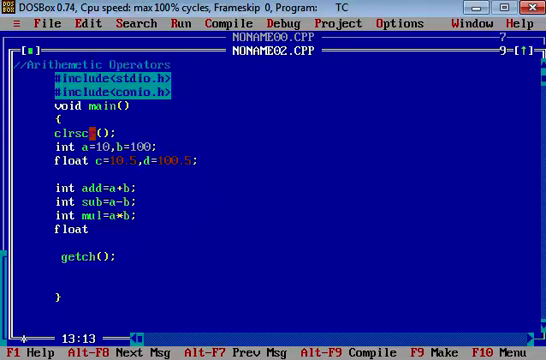
type("div=")
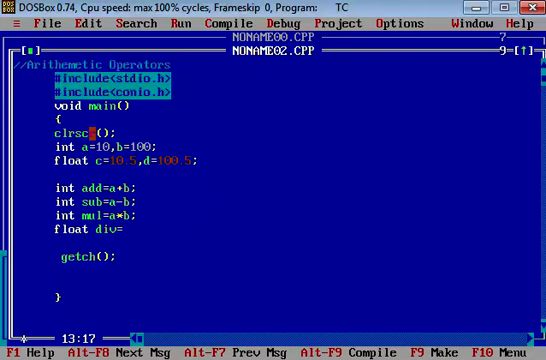
type("c")
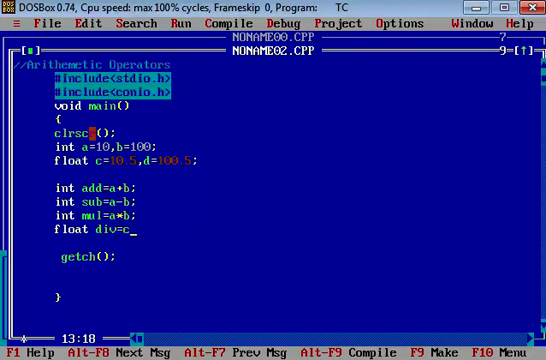
type("/d;")
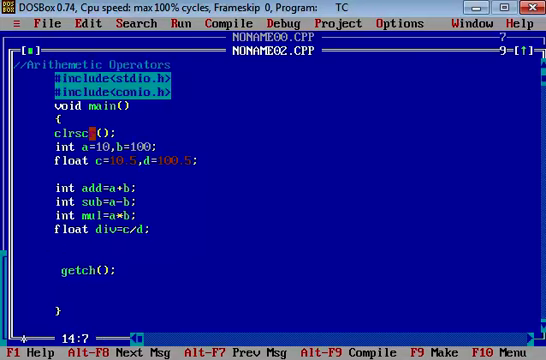
type("int mod=a")
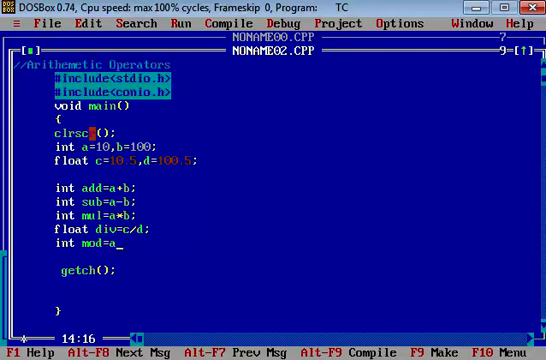
type("%b;")
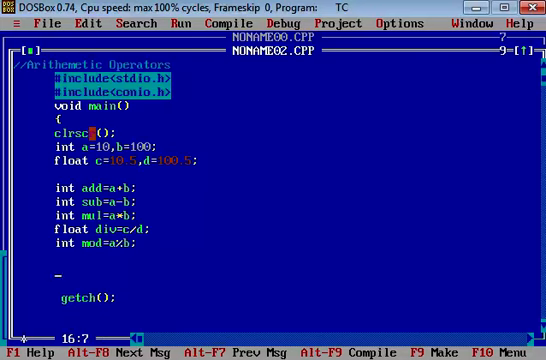
Write printf statements that print the add and sub results.
type("printf()")
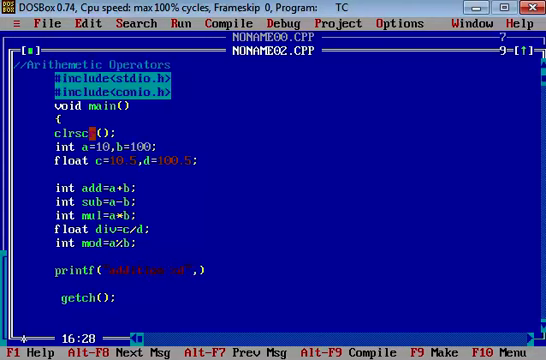
type("add)")
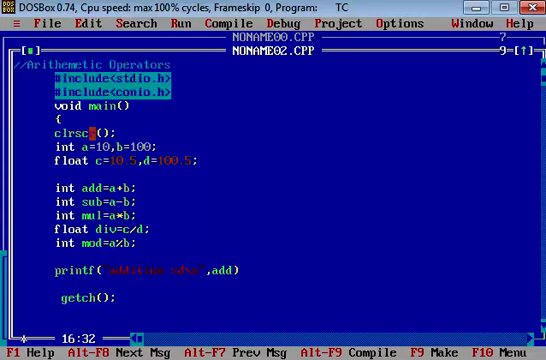
type("p")
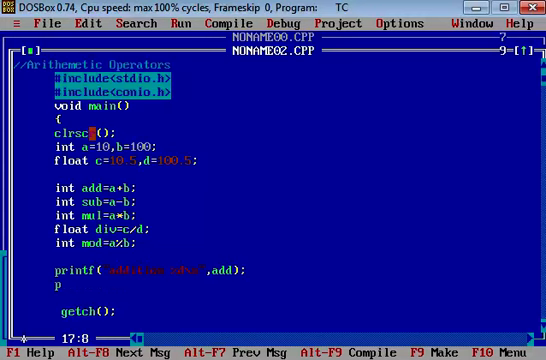
type("rintf()")
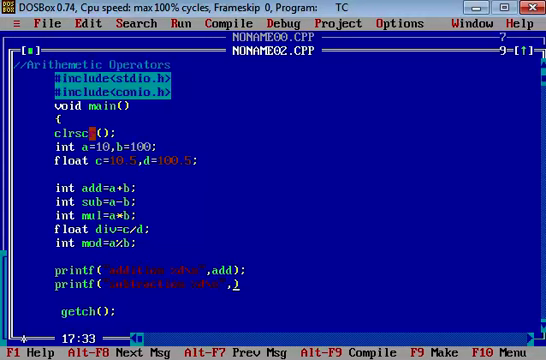
type("sub)")
type("printf(\"multiplication %d\\n\",mul")
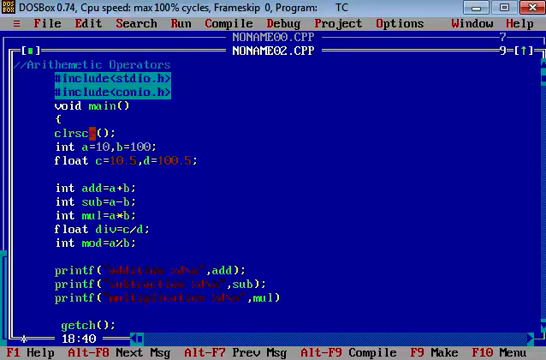
Write printf statements for the div and mod results.
type("printf(\"Division %f\",)")
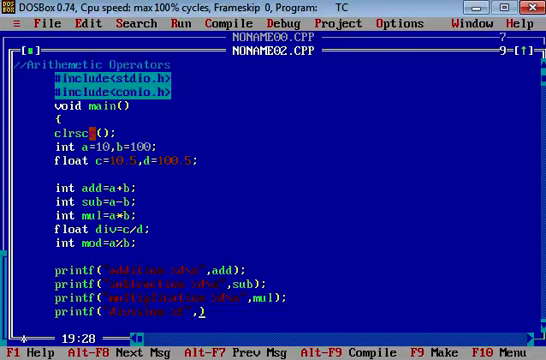
type("div")
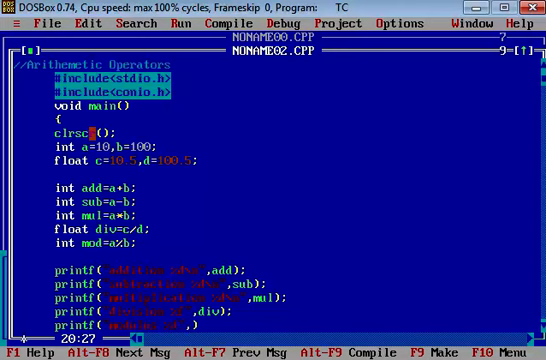
type("mod")
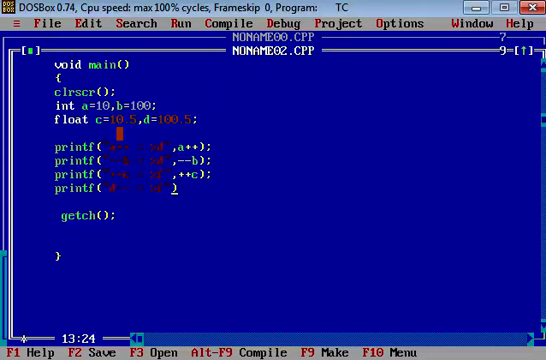
Finish the fourth printf so its argument is d--.
type("d")
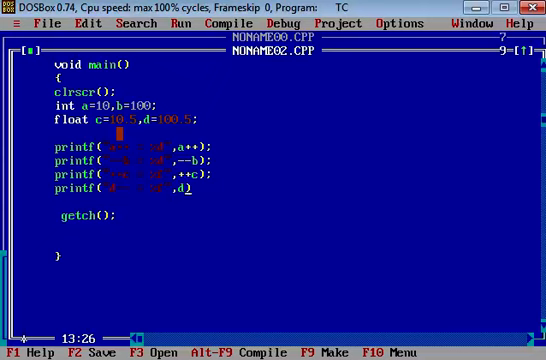
type("--")
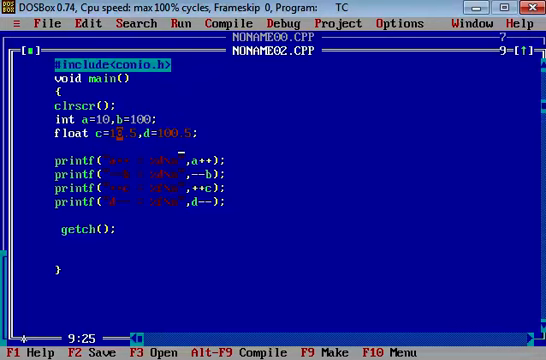
Run with Ctrl+F9, showing a++ = 10, --b = 99, ++c = 11.500000, d-- = 100.500000.
key("ctrl+F9")
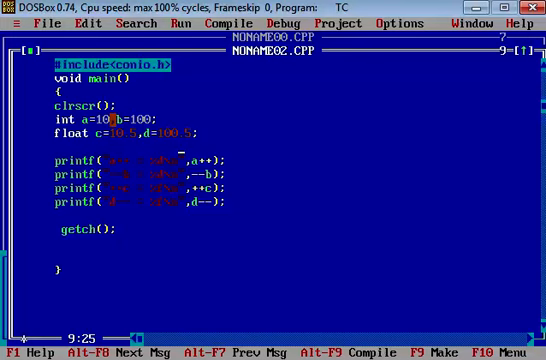
key("ctrl+f9")
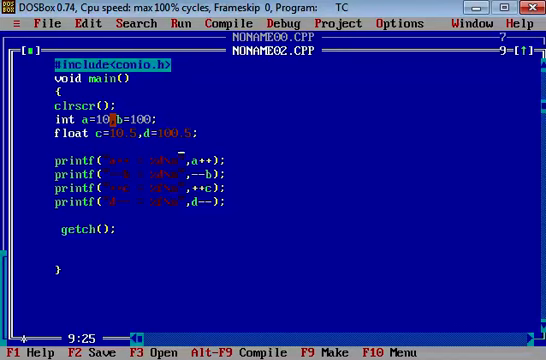
key("ctrl+F9")
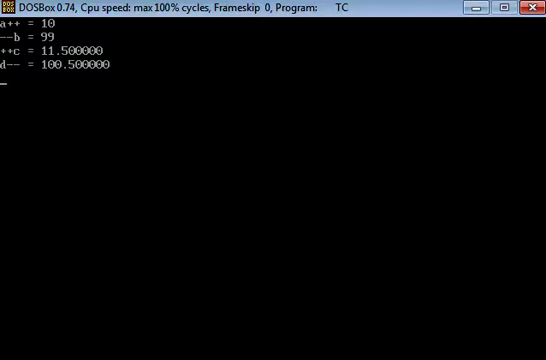